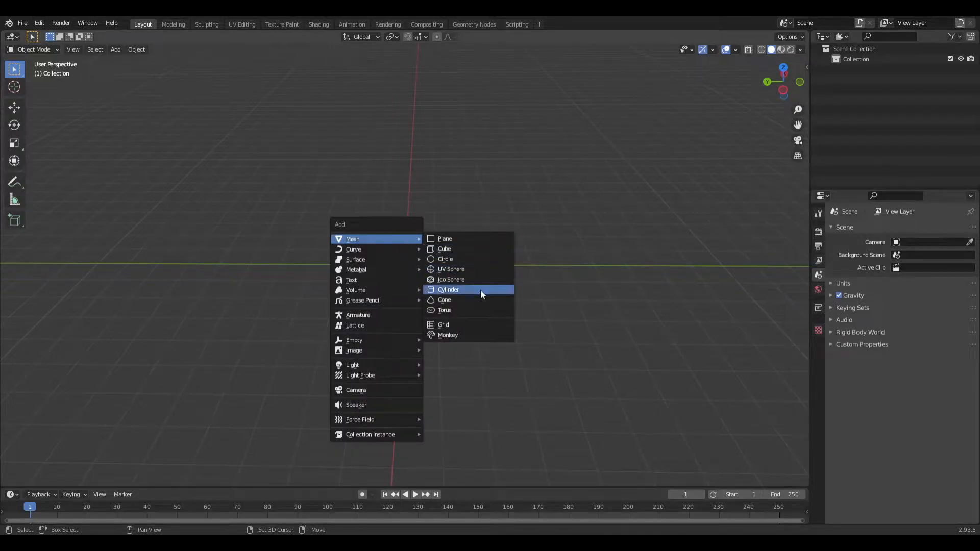
- Add a cylinder mesh to the empty scene as the hat base
left_click(448, 289)
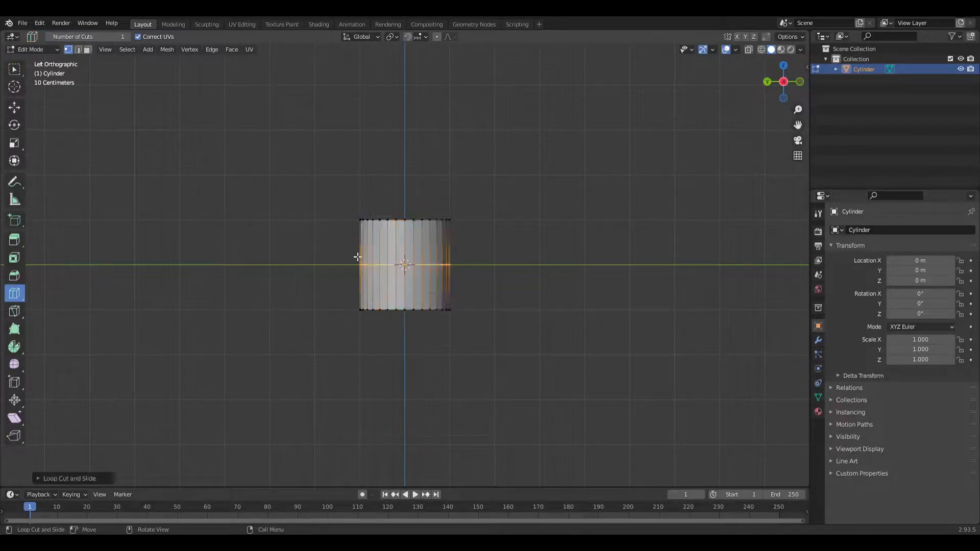
- Confirm the loop cut around the cylinder
key("s")
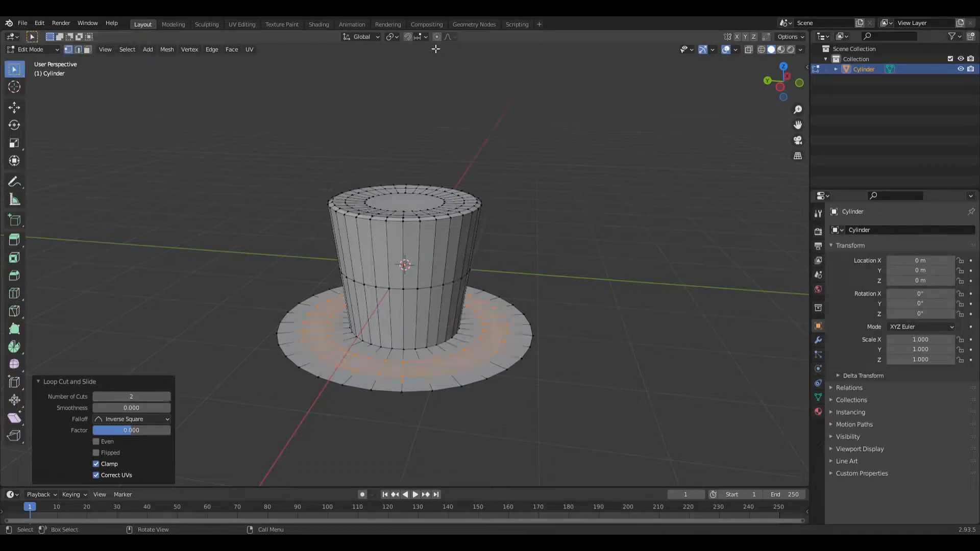
- Move the brim edge vertices down along Z with proportional editing
key("g")
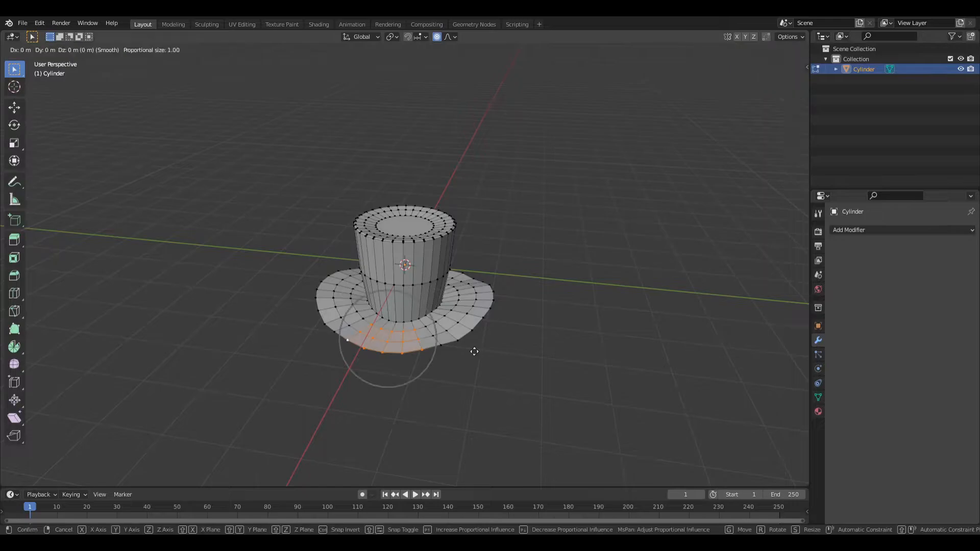
key("z")
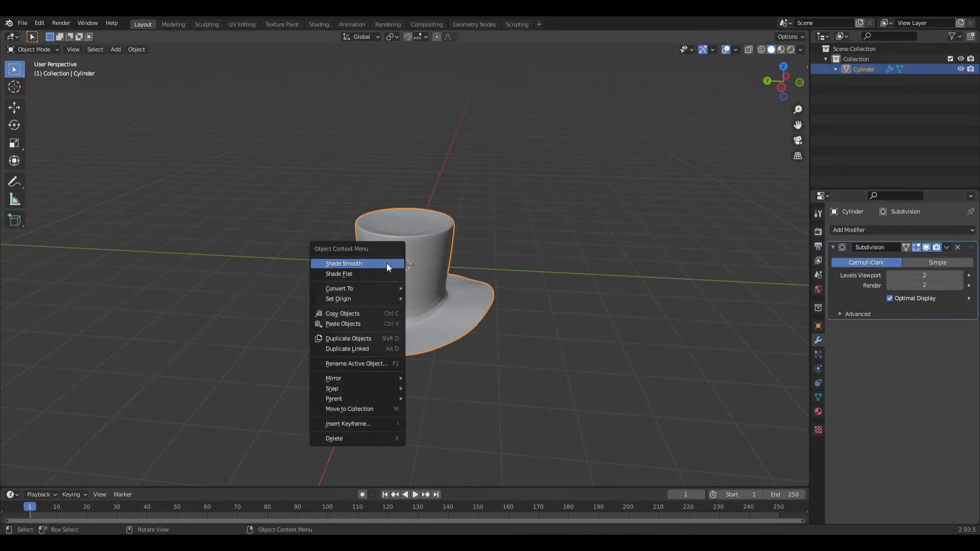
- Apply Shade Smooth to the subdivided hat
left_click(343, 264)
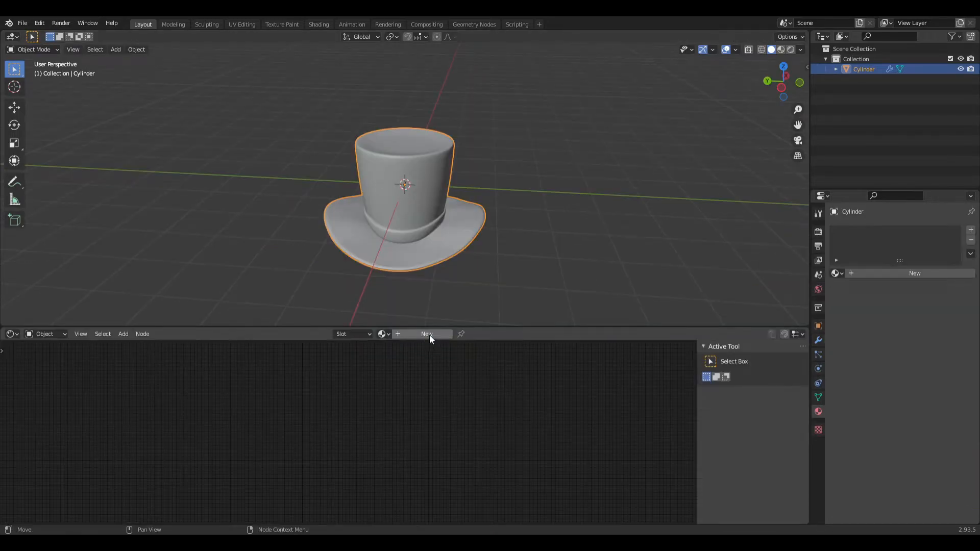
- Create a black material with roughness 0.7 and add a second material slot
left_click(426, 334)
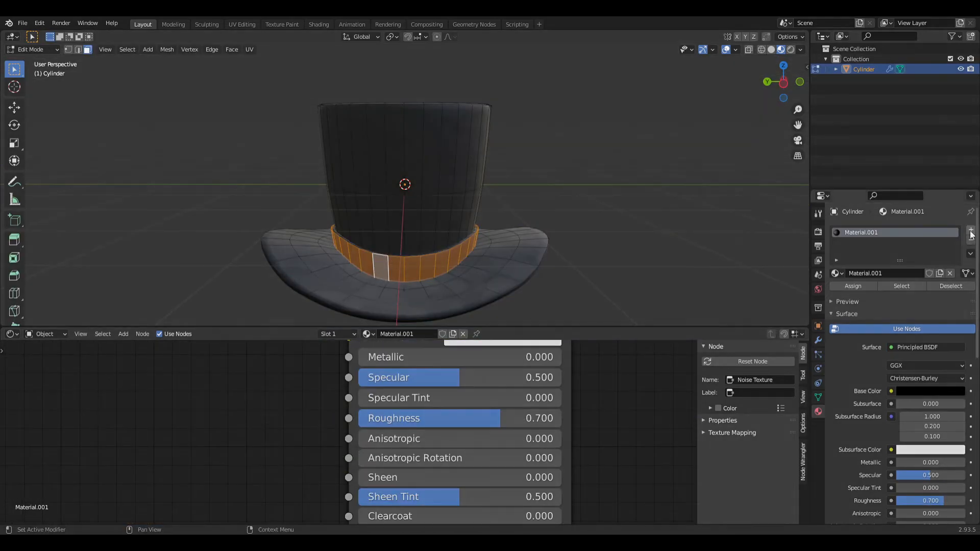
left_click(971, 229)
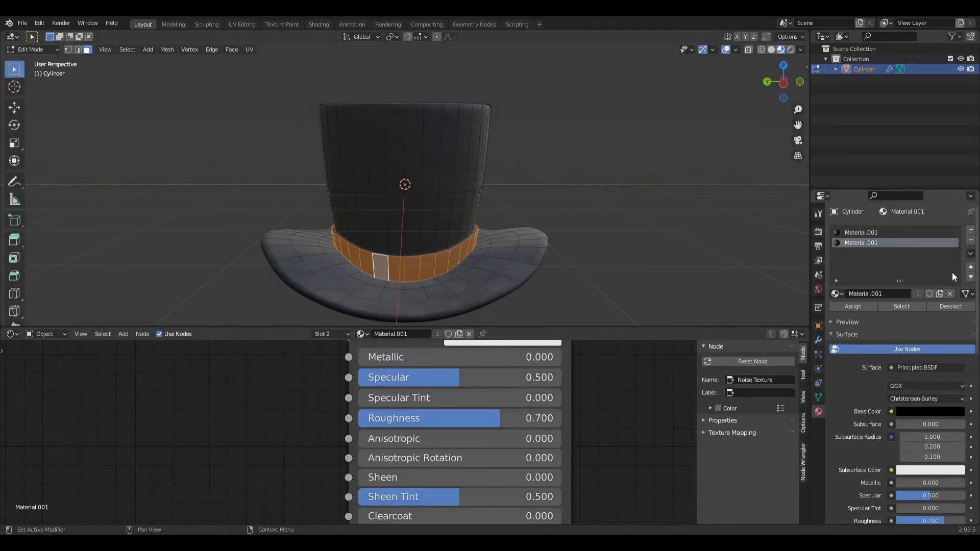